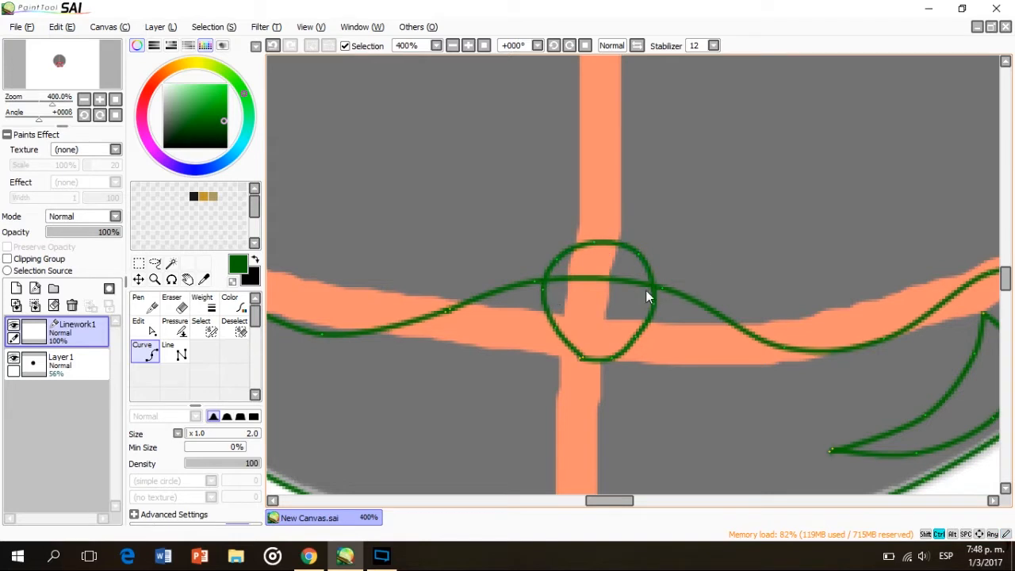
Trace the head shape and spiky quills in dark green with the Curve tool over the grey guide
{"action": "scroll", "scroll_direction": "down", "scroll_amount": 3}
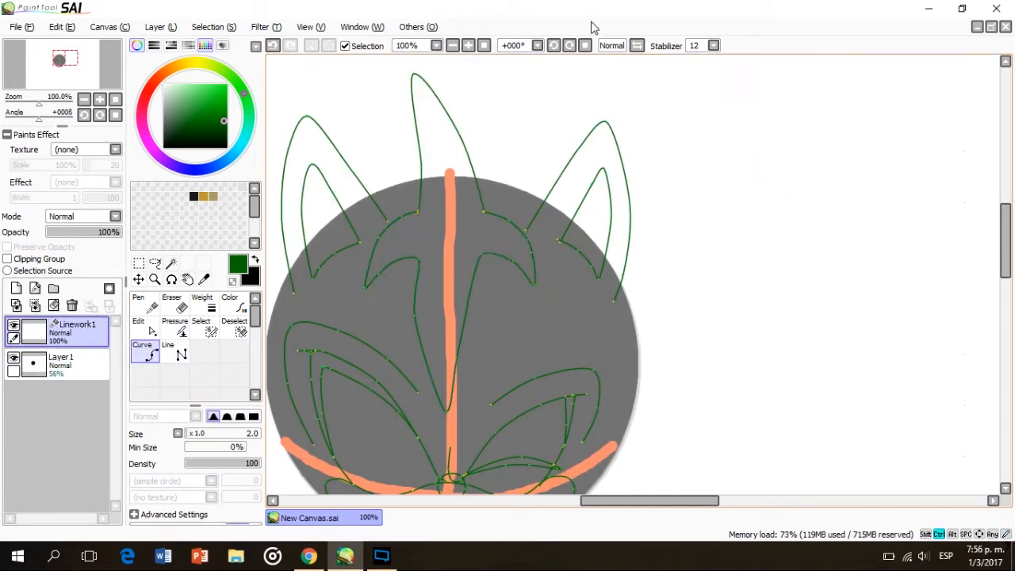
{"action": "left_click", "coordinate": [13, 363]}
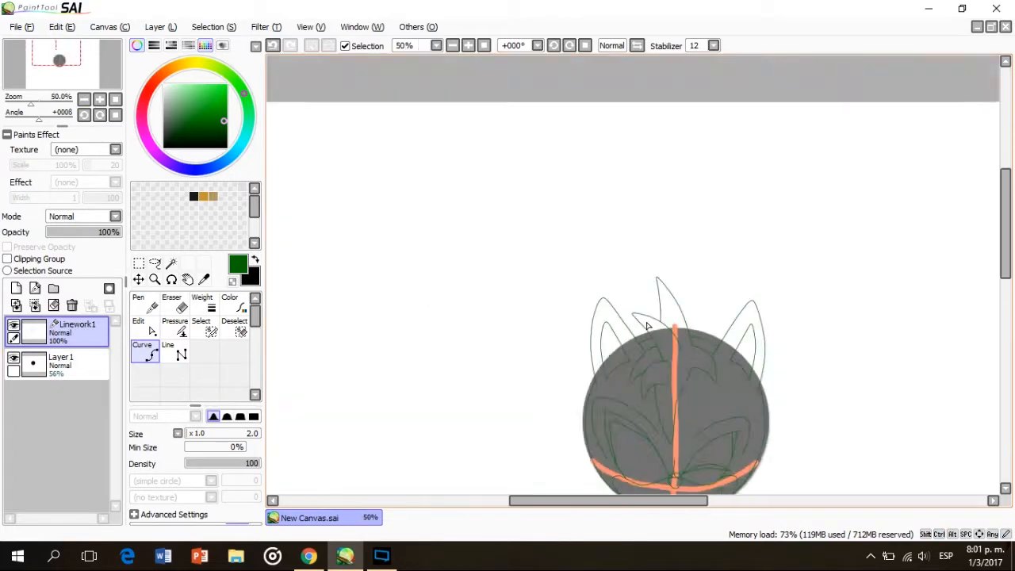
Draw the thin legs, sock cuffs and large rounded shoes in green lineart below the body
{"action": "scroll", "scroll_direction": "up", "scroll_amount": 3}
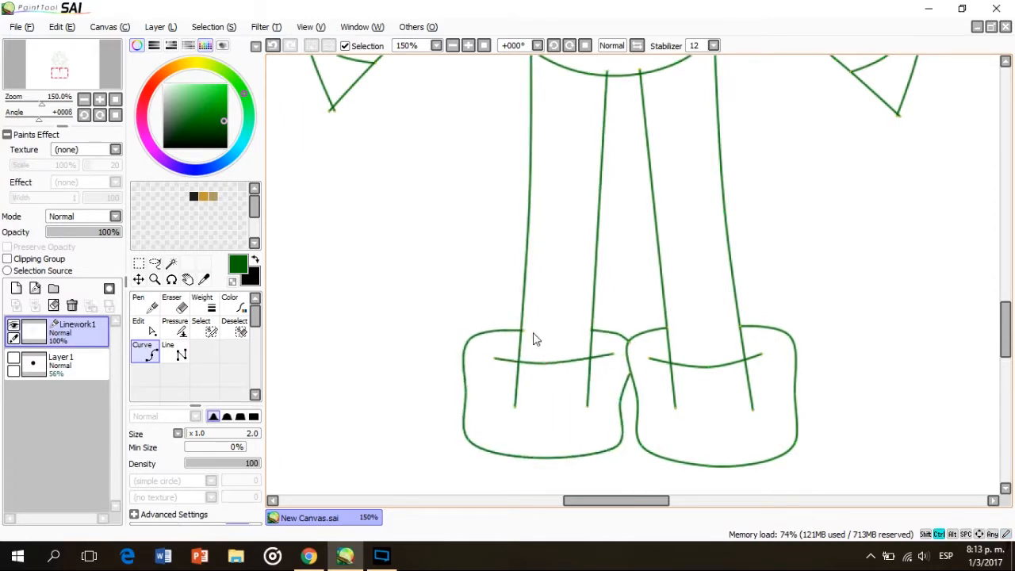
{"action": "scroll", "scroll_direction": "down", "scroll_amount": 3}
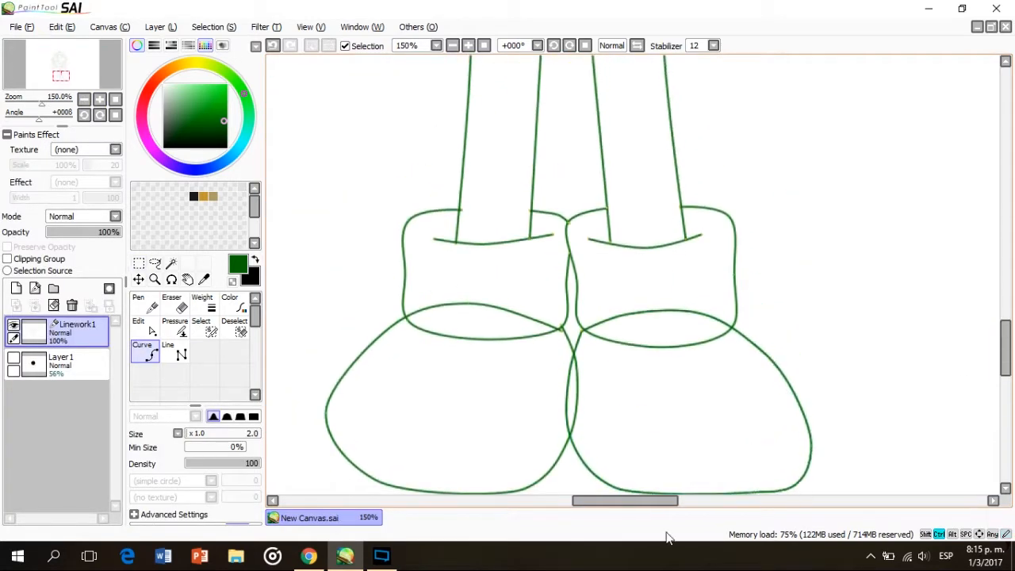
{"action": "left_click", "coordinate": [171, 303]}
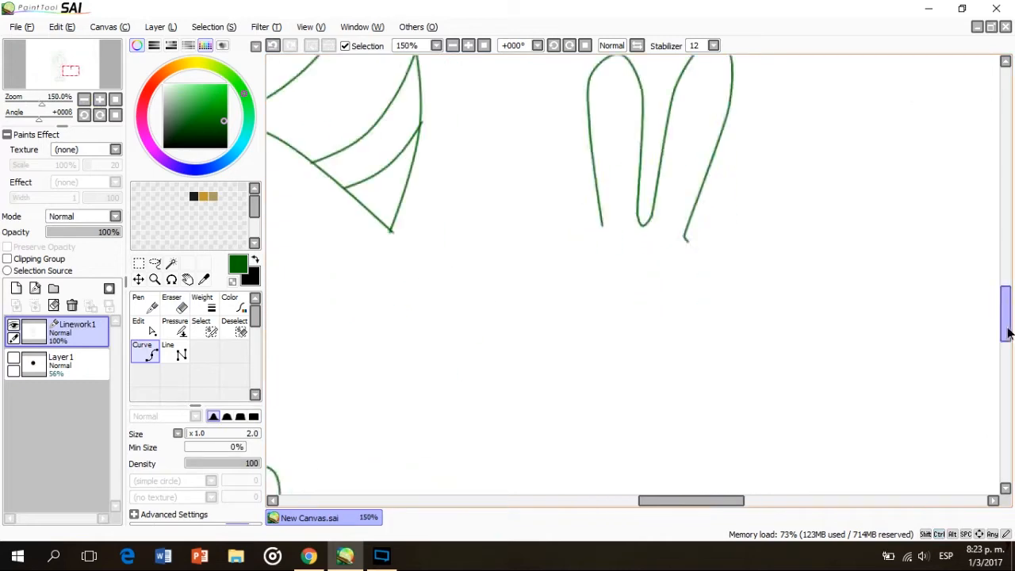
Finish the peace-sign hand and bucket-fill base colours: green quills, dark fur, gold ring
{"action": "scroll", "scroll_direction": "down", "scroll_amount": 3}
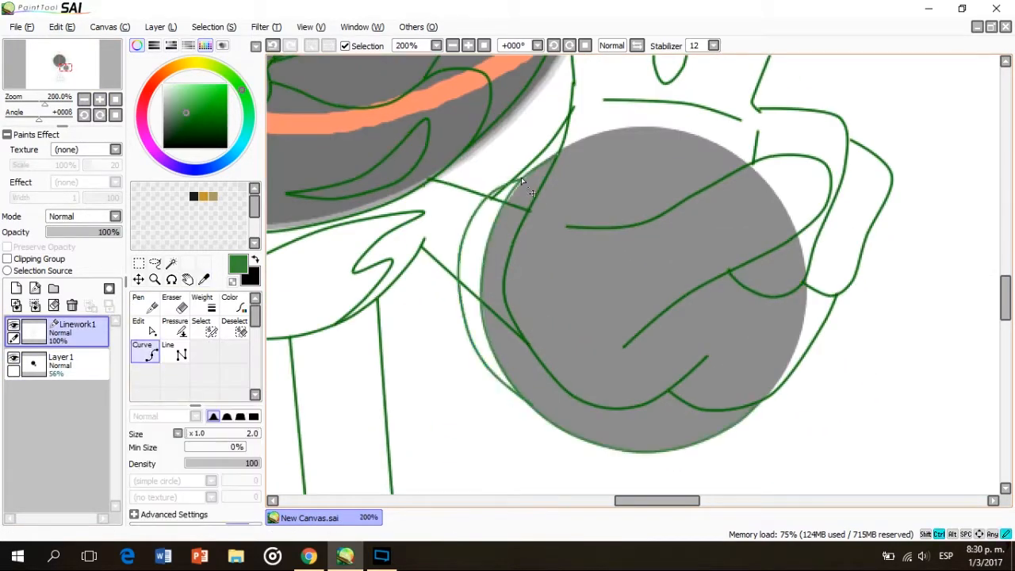
{"action": "left_click", "coordinate": [14, 365]}
{"action": "type", "text": "Shading"}
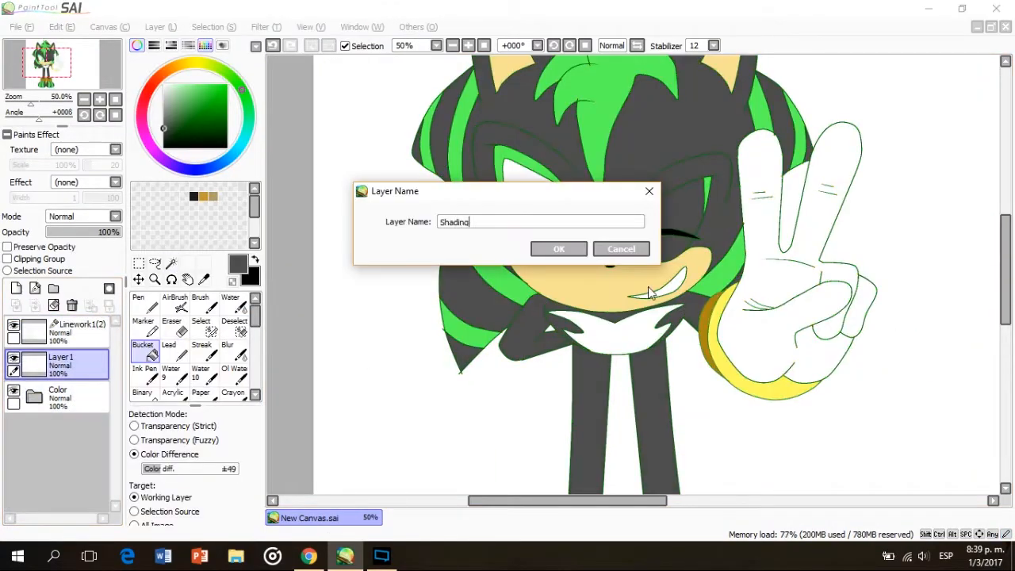
Confirm the Shading layer name, then fill eyes green and muzzle tan and paint darker shading
{"action": "left_click", "coordinate": [558, 247]}
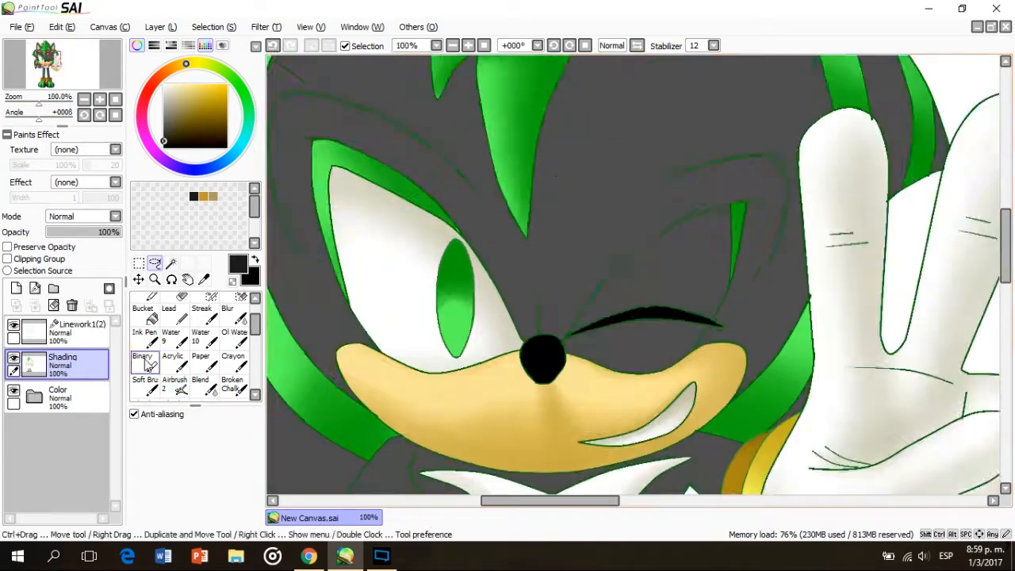
{"action": "left_click", "coordinate": [175, 383]}
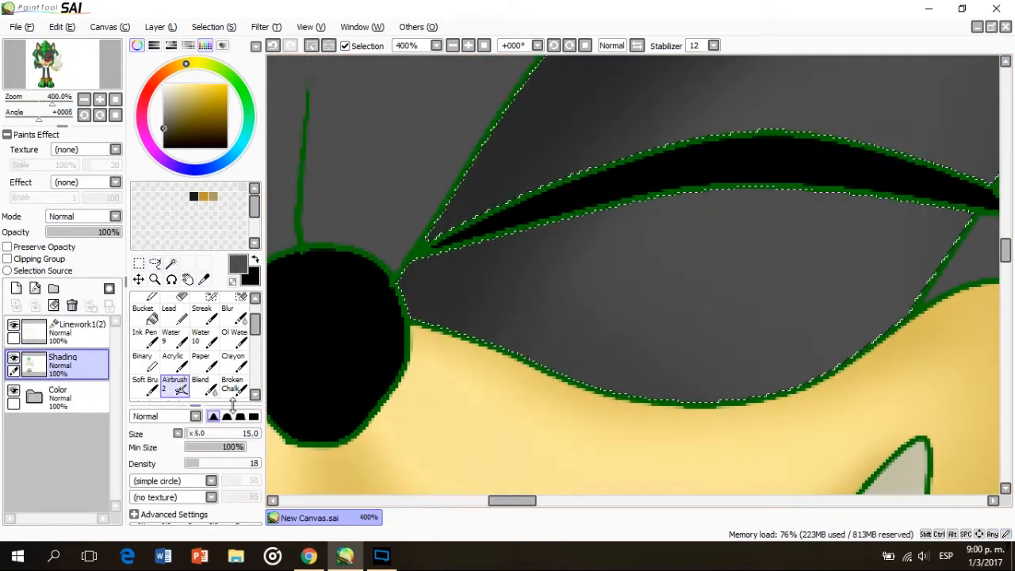